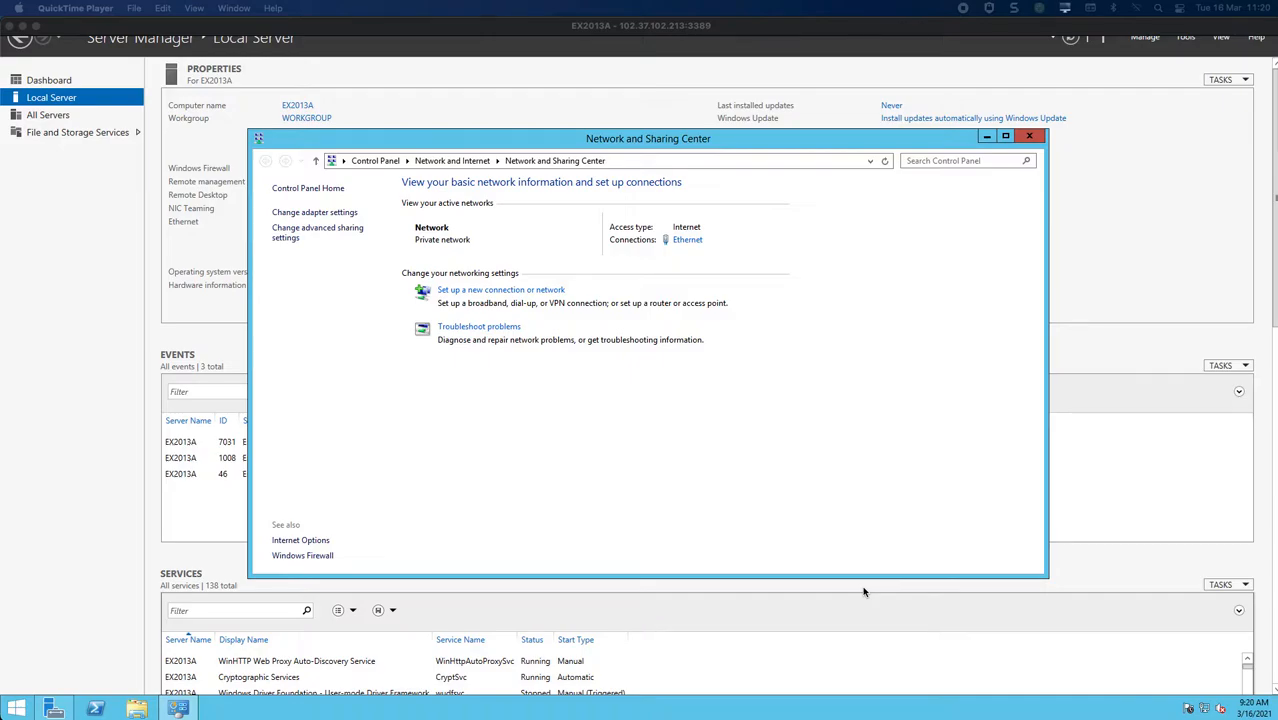
mouse_move(840, 532)
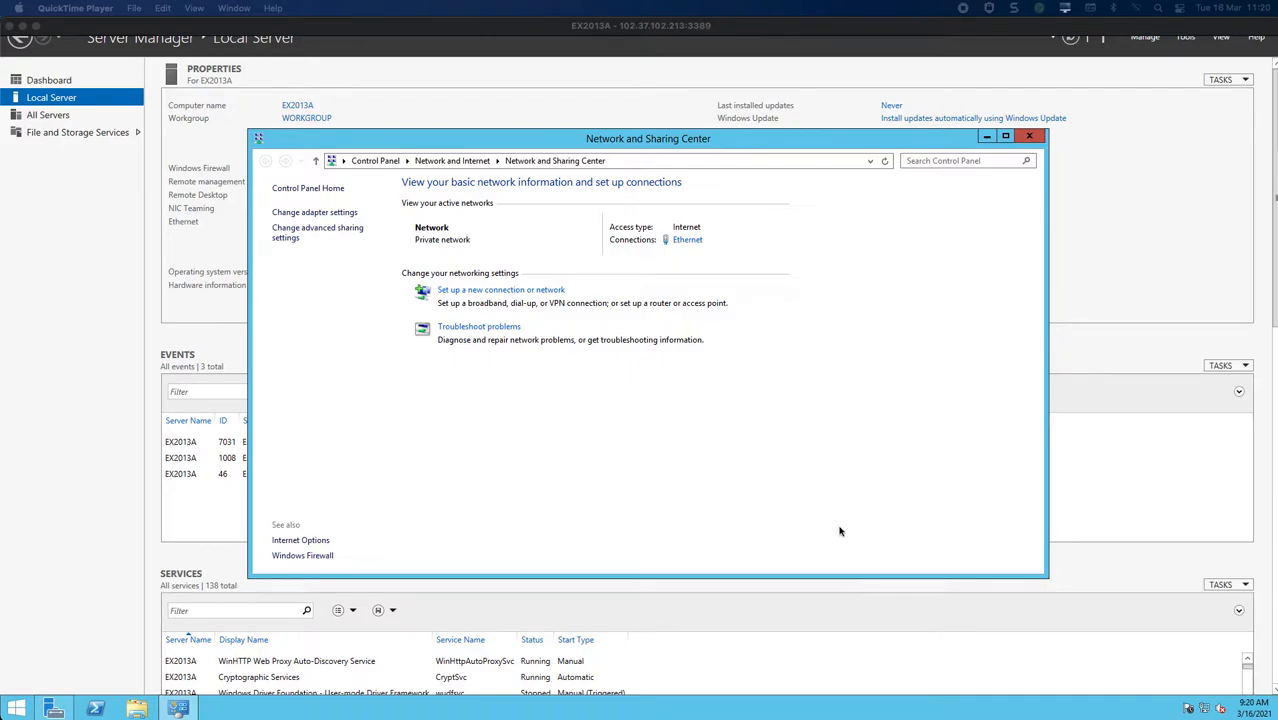
mouse_move(826, 520)
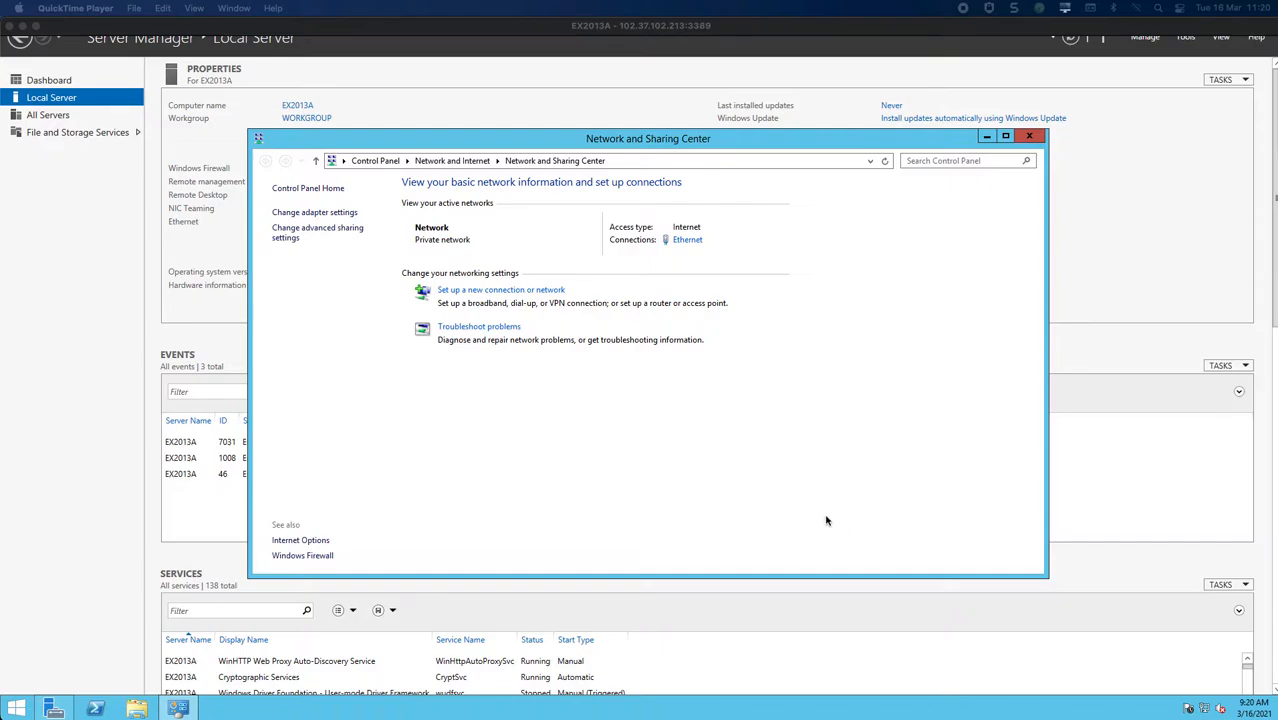
mouse_move(804, 512)
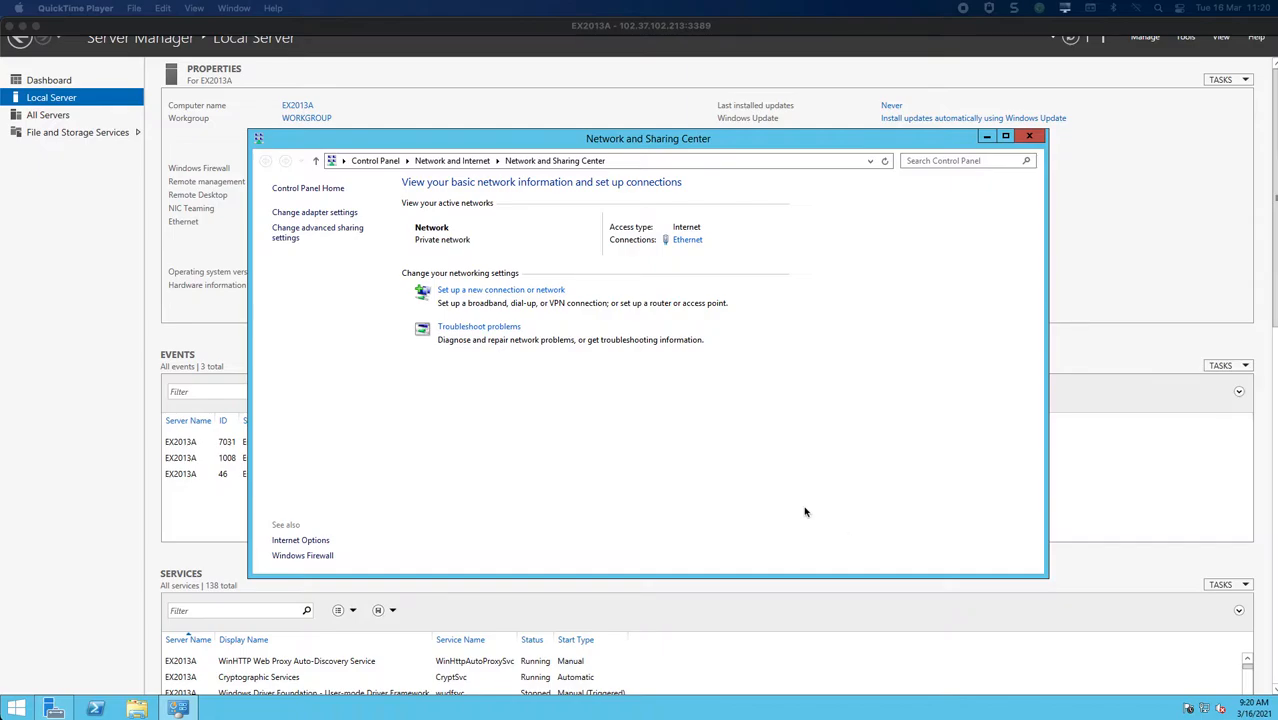
mouse_move(754, 260)
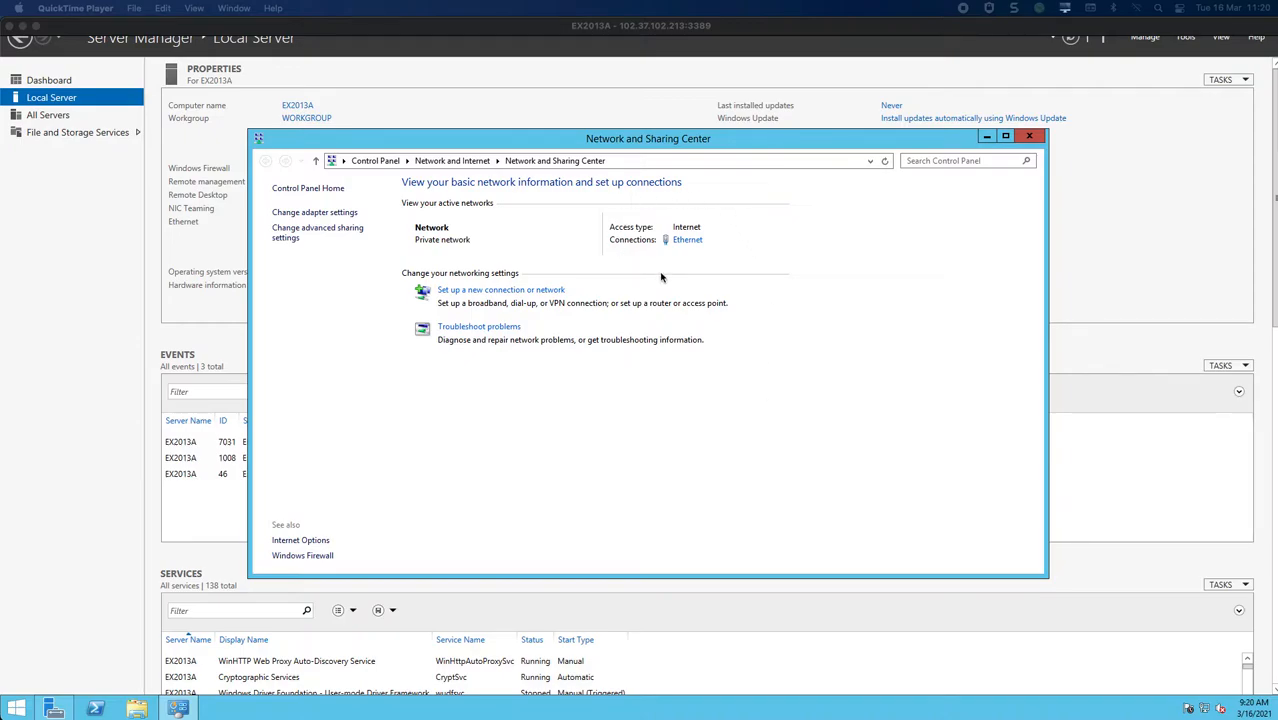
Reach the Ethernet adapter's IPv4 properties to enter static IP 10.0.0.5, mask 255.255.255.0 and DNS 10.0.0.4.
left_click(688, 240)
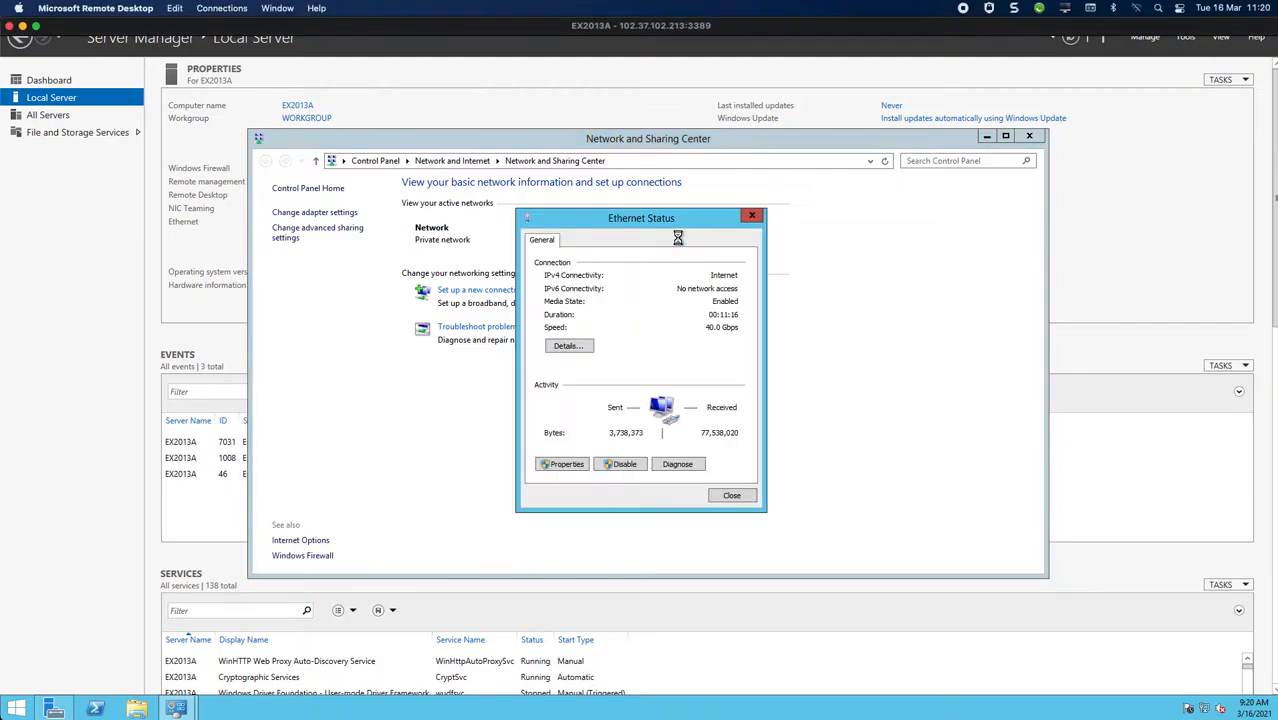
left_click(562, 464)
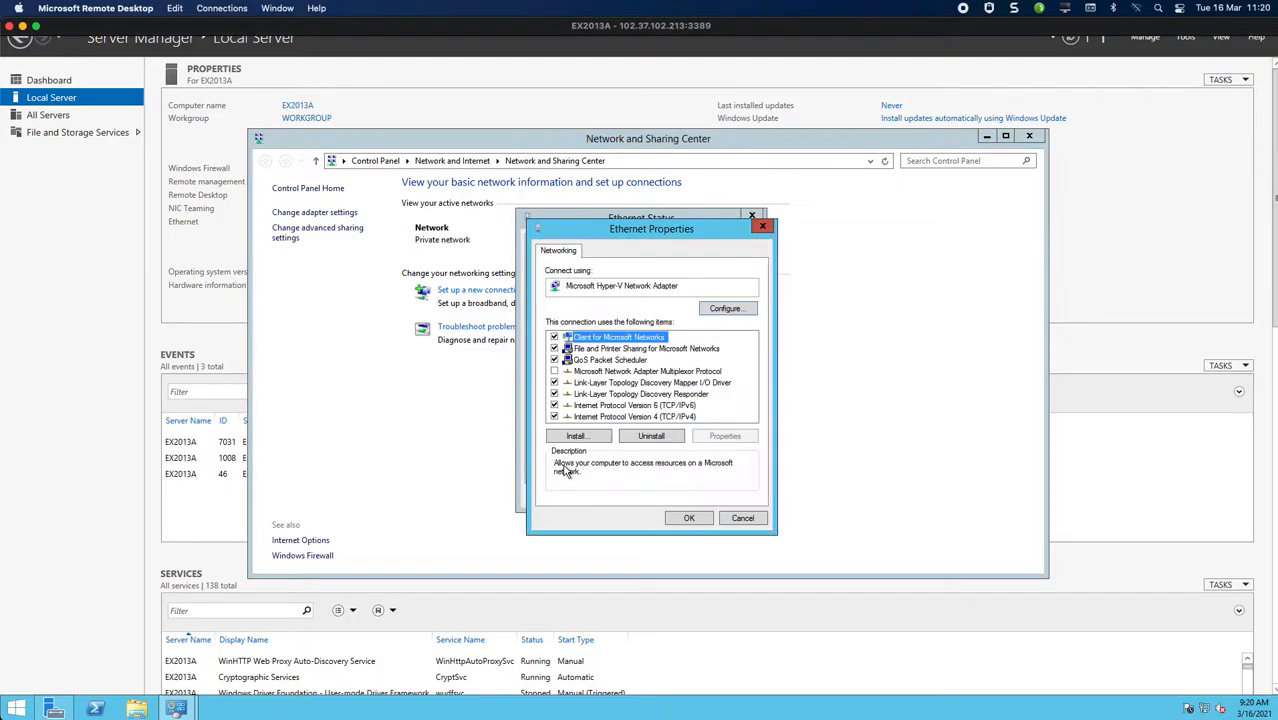
left_click(636, 416)
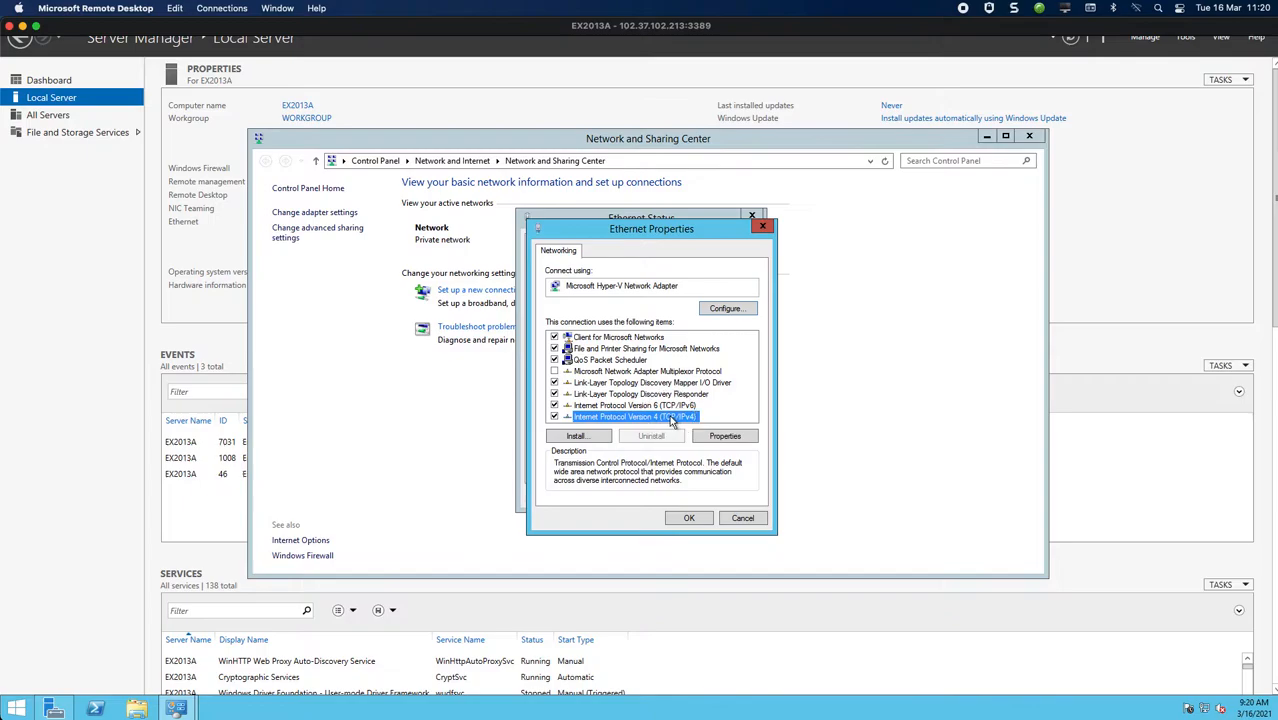
left_click(724, 436)
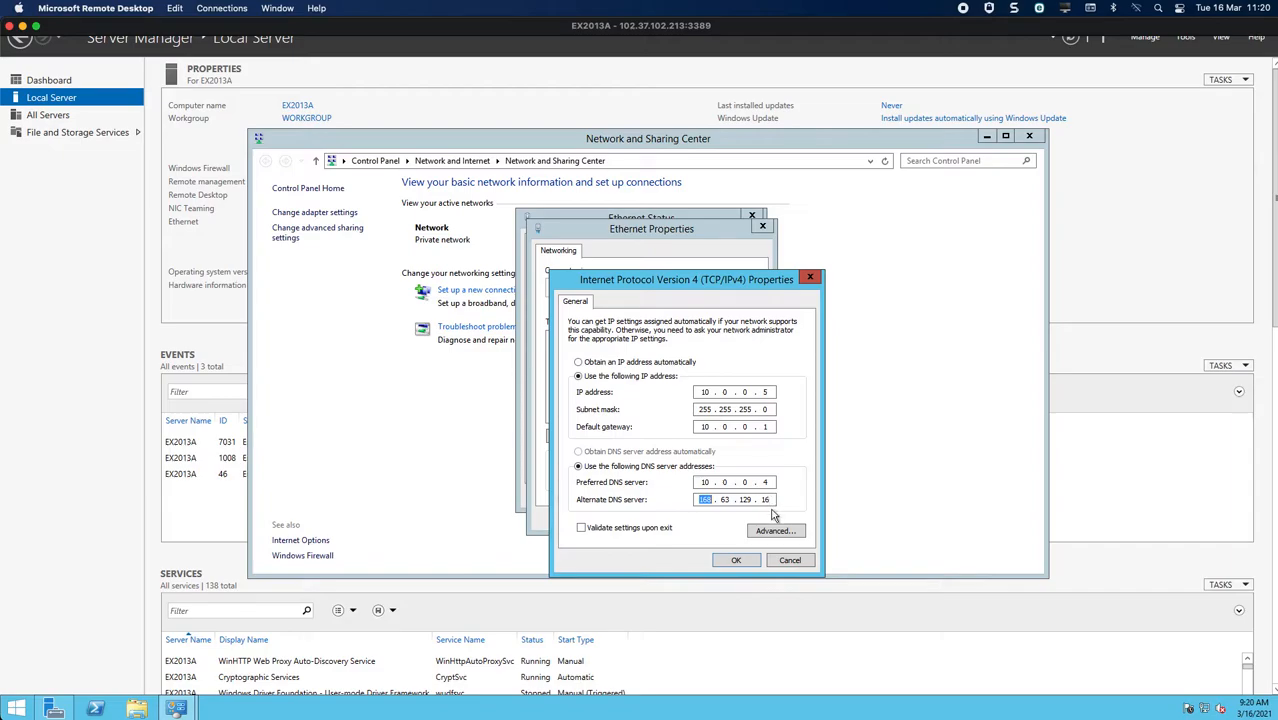
mouse_move(760, 408)
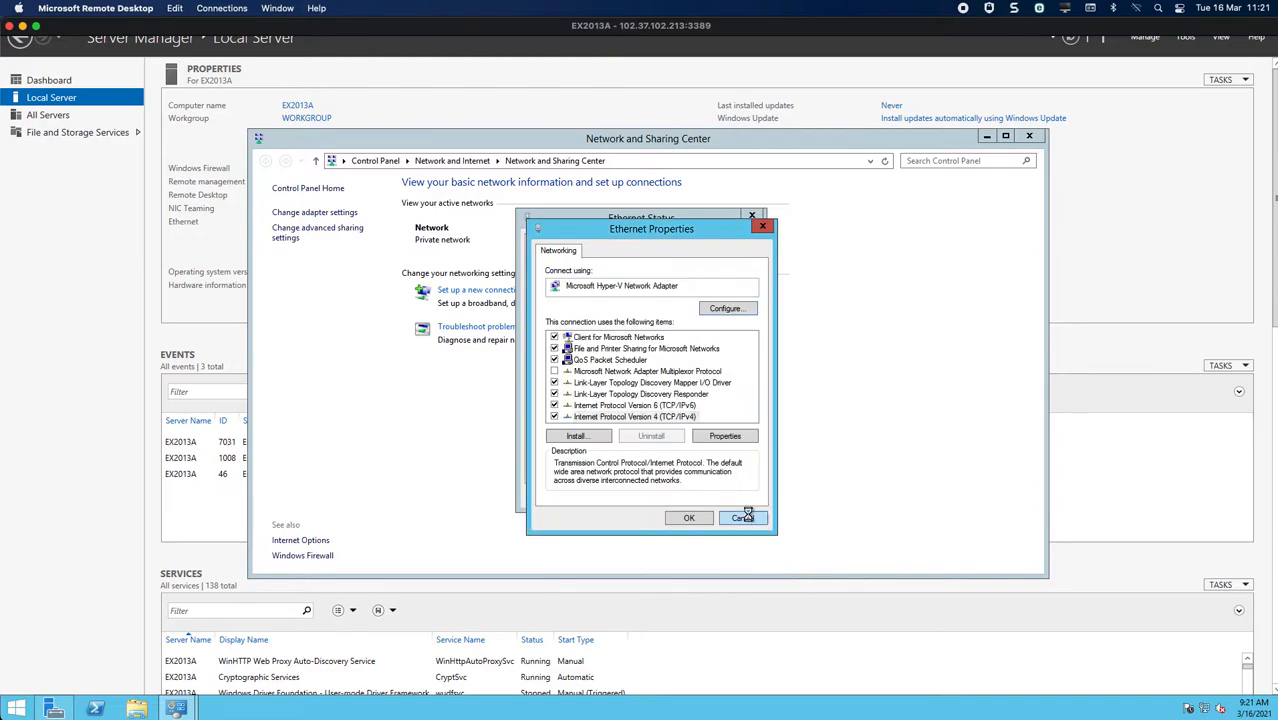
Save the network settings and submit joining the computer to the tlab.local domain.
left_click(742, 516)
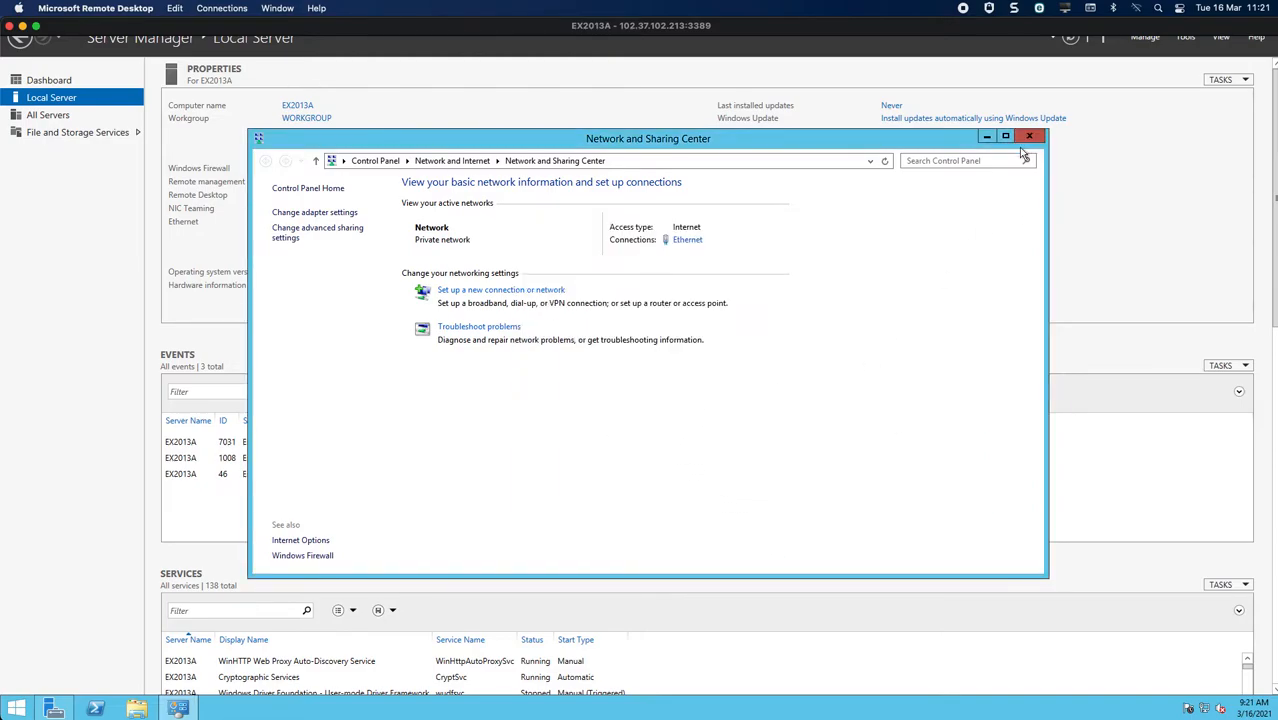
left_click(1028, 136)
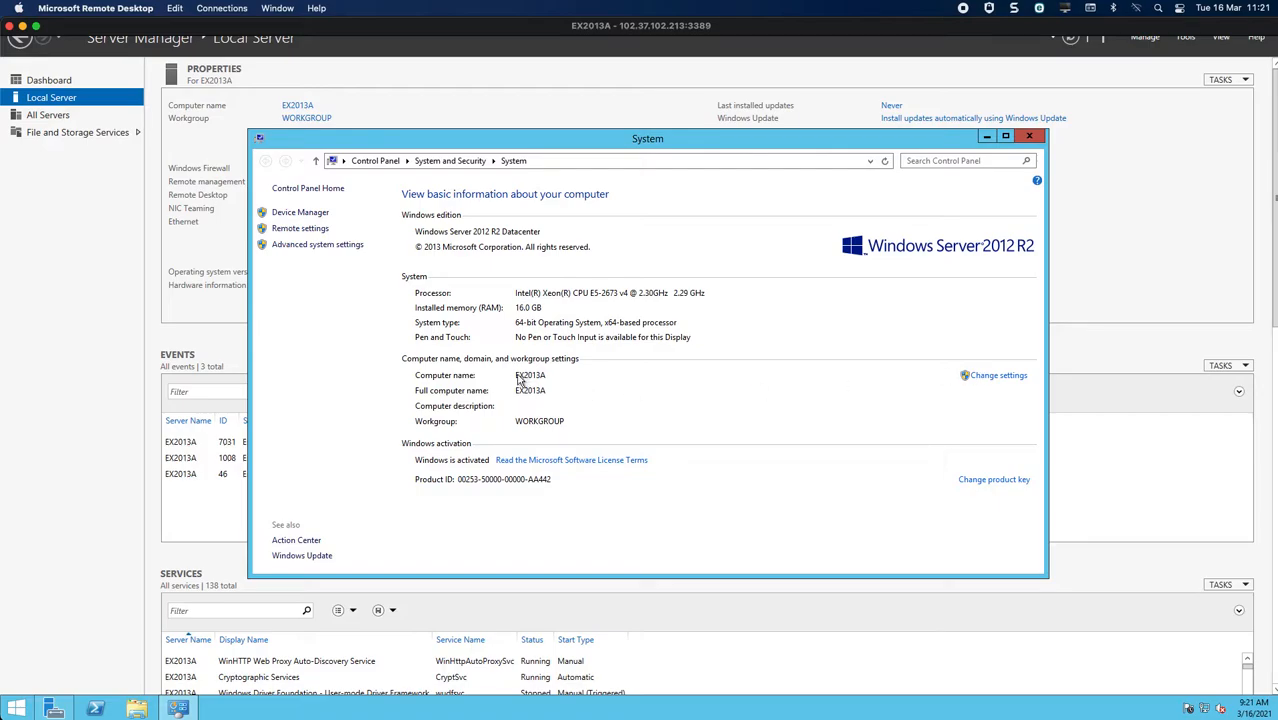
left_click(998, 376)
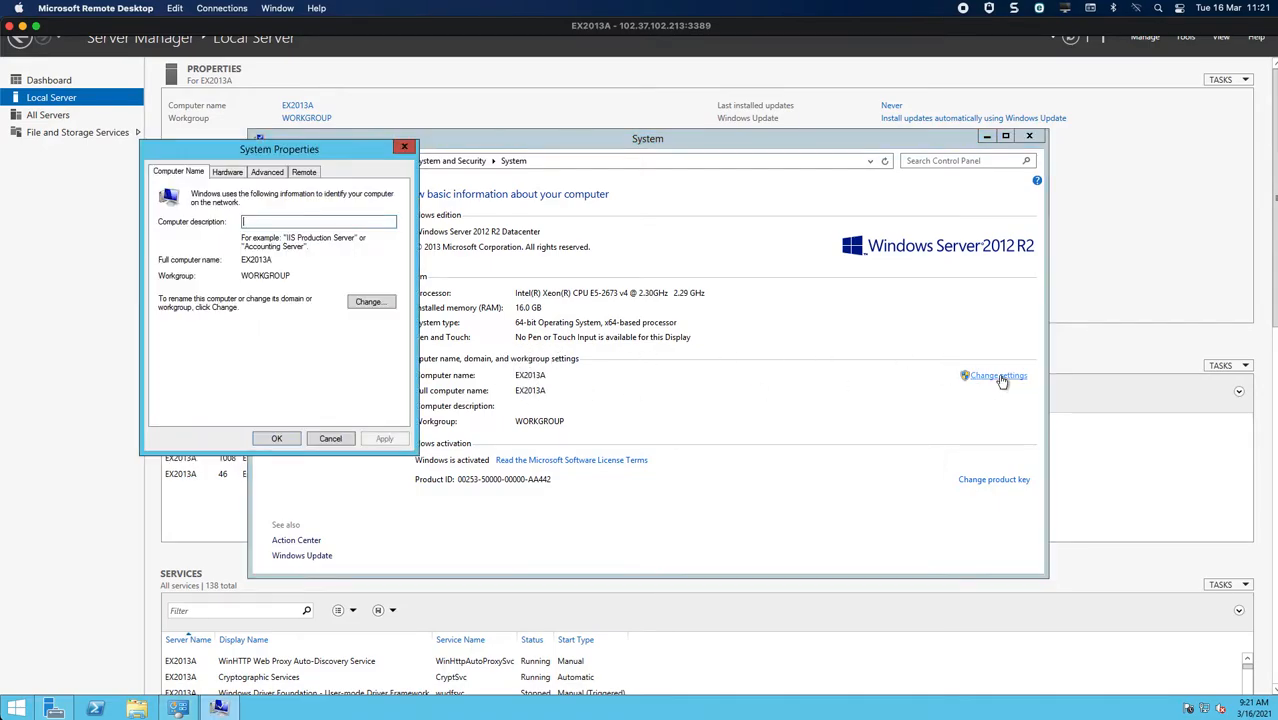
left_click(372, 300)
type("tlab.l")
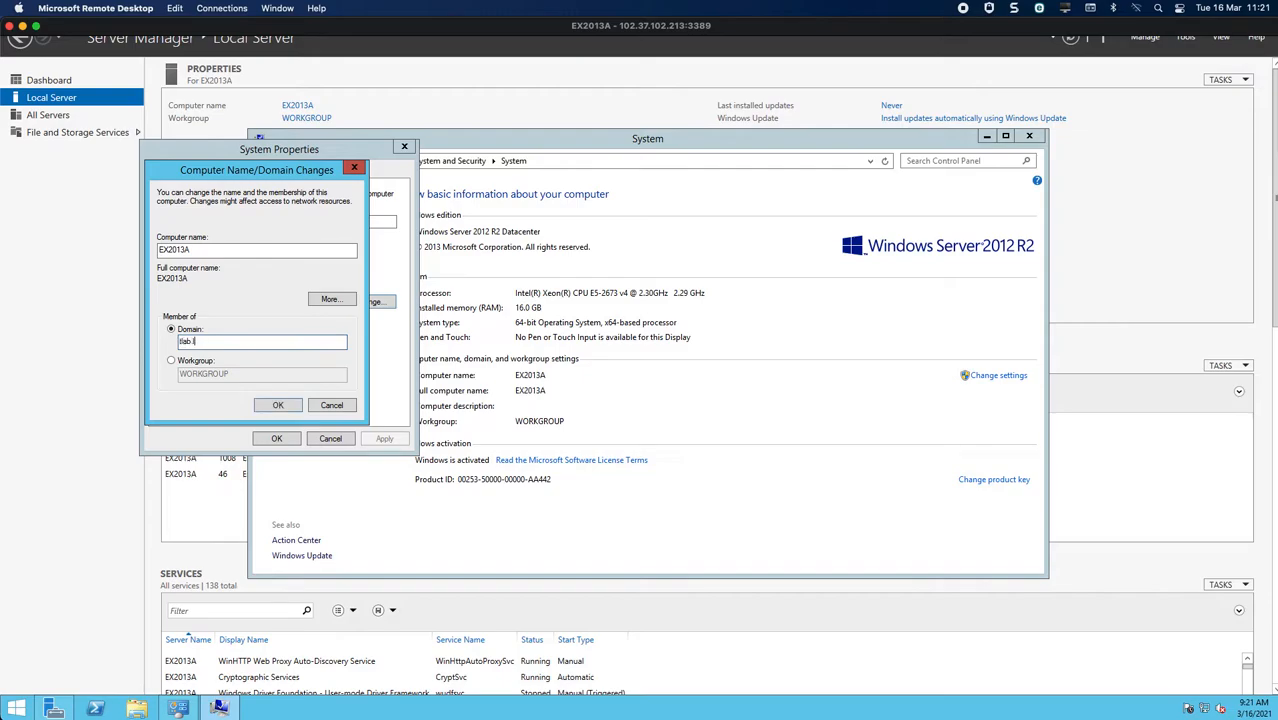
left_click(276, 404)
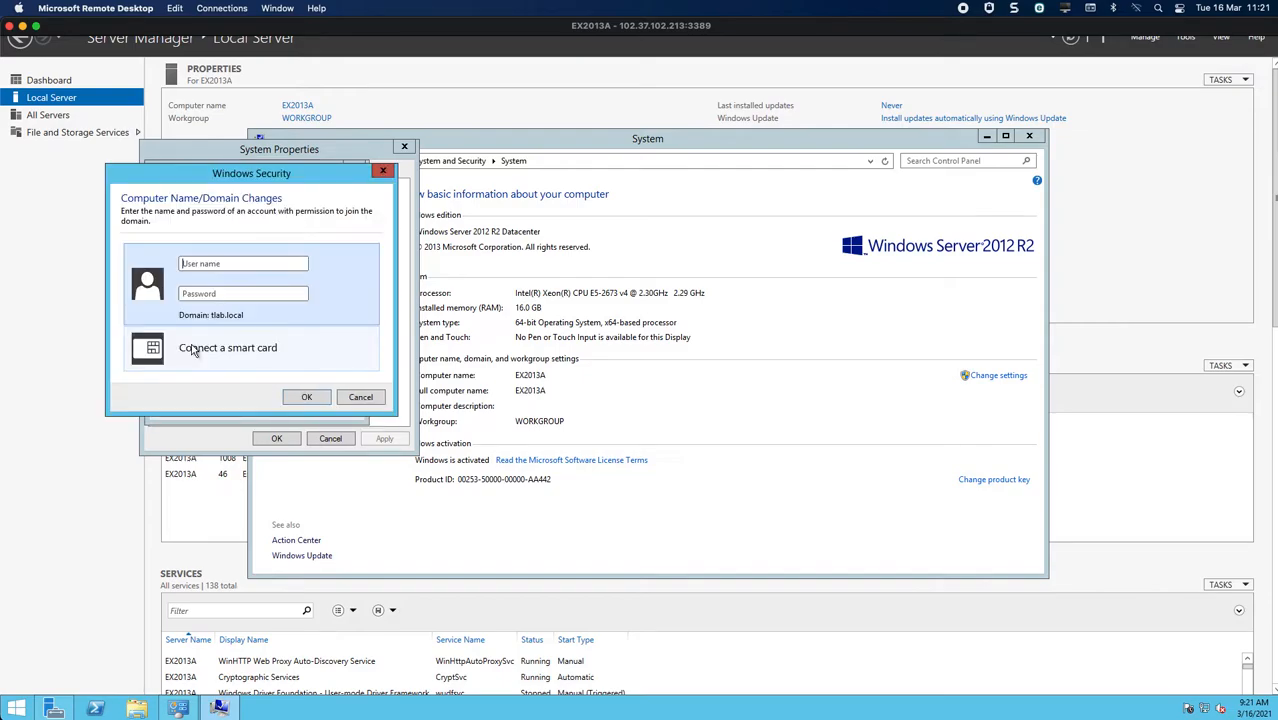
Authenticate as edwardvb to join tlab.local and acknowledge the welcome and restart-required notices.
type("edwardvb")
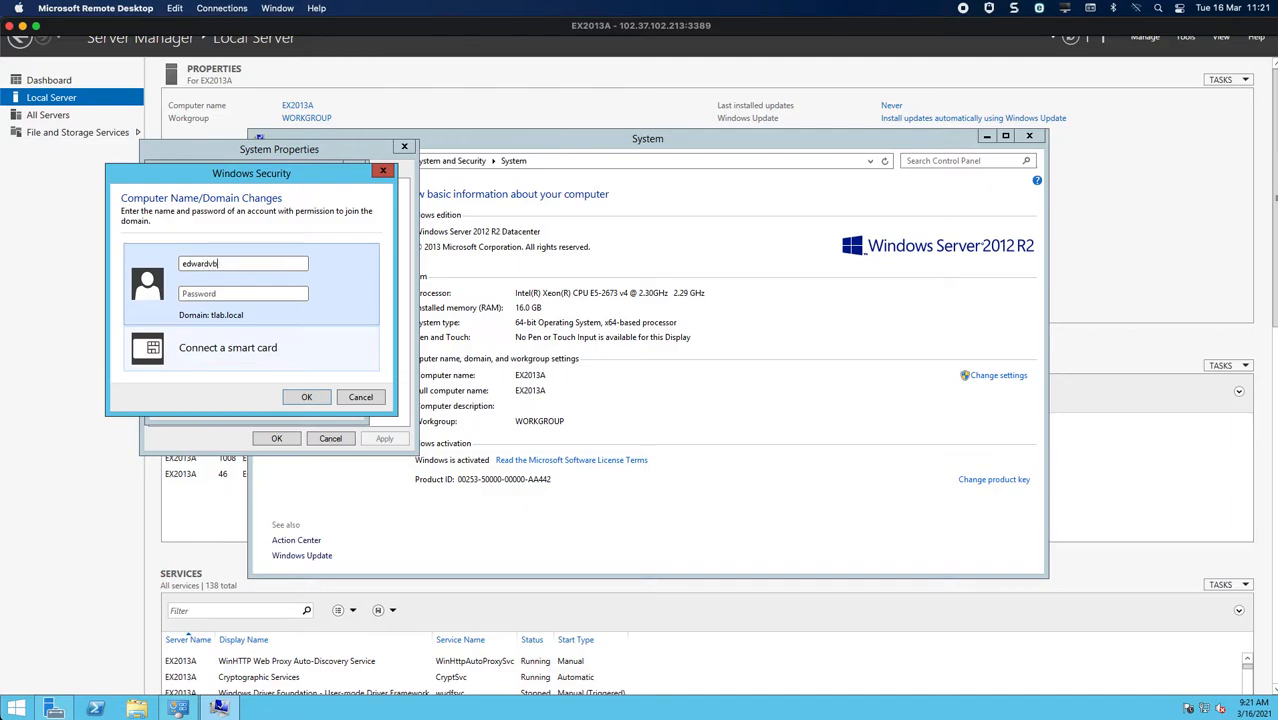
type("•••••")
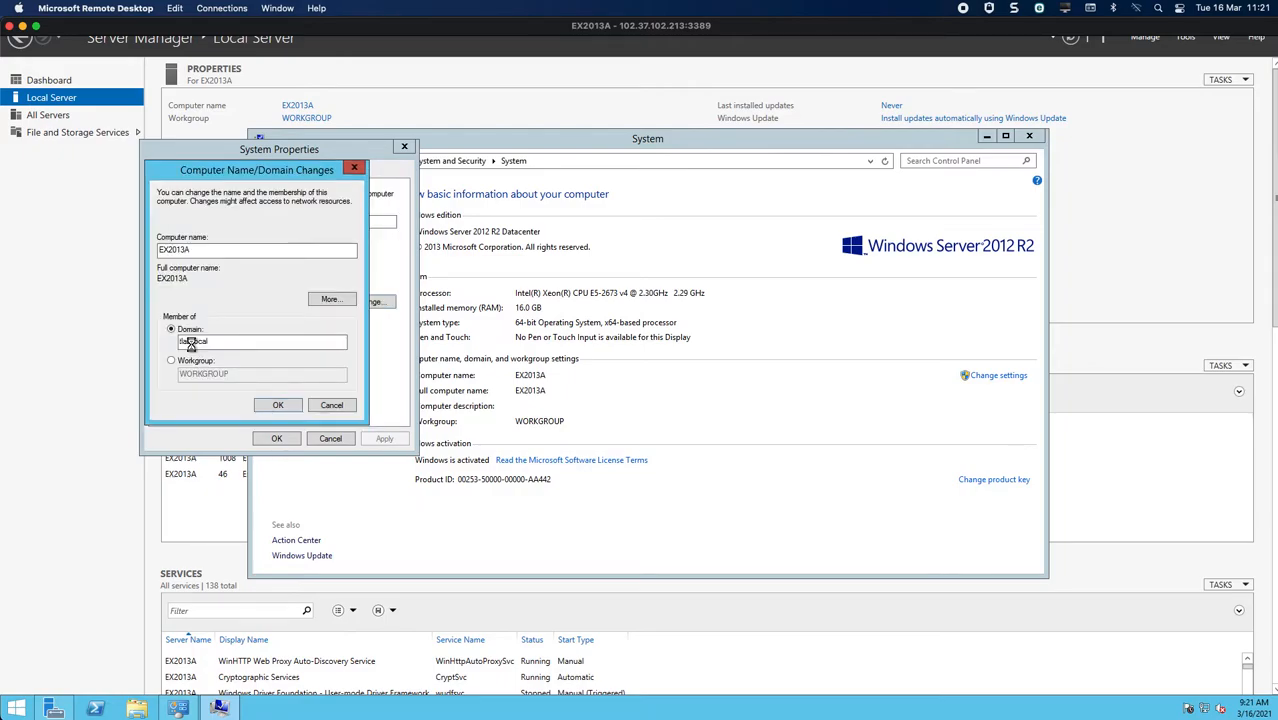
left_click(276, 404)
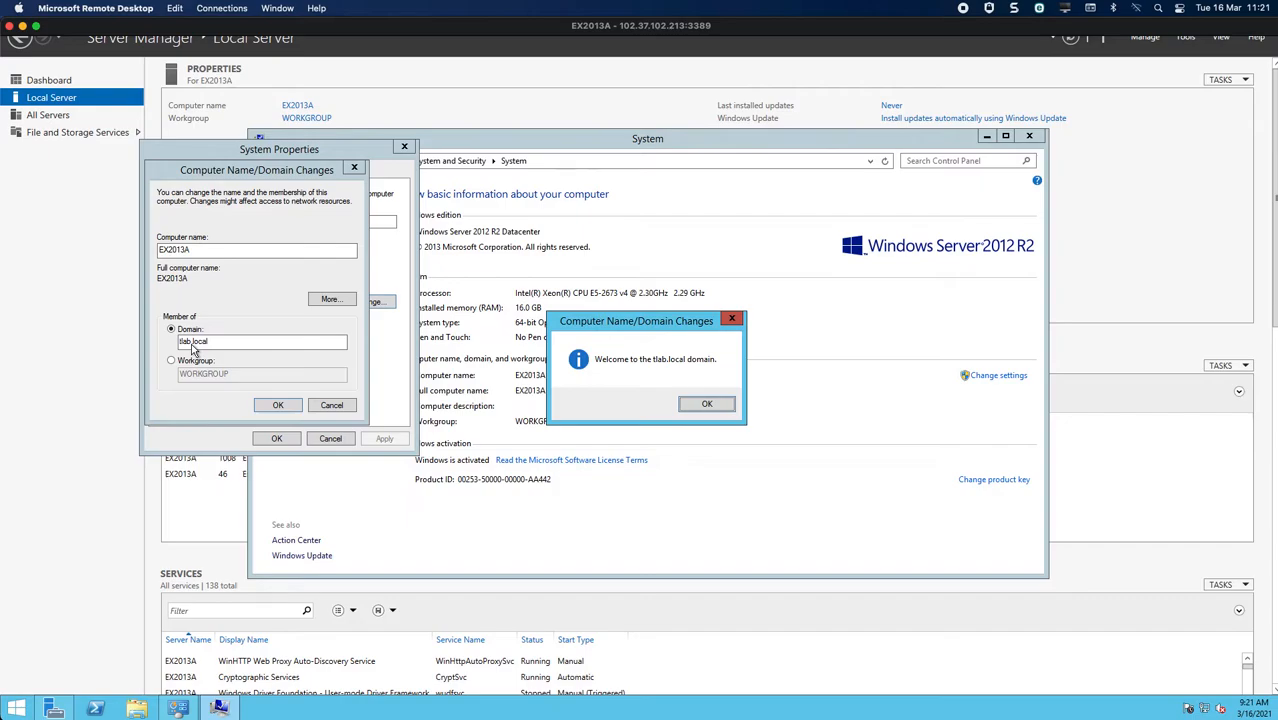
mouse_move(640, 414)
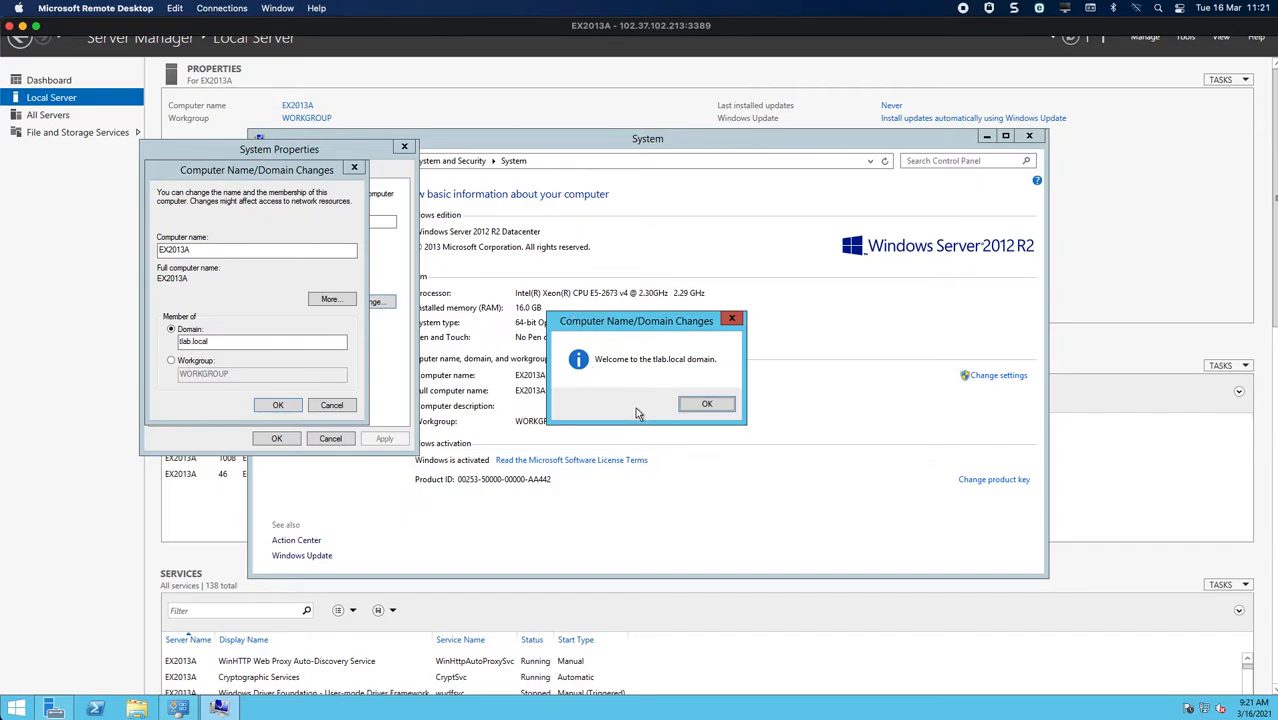
left_click(708, 404)
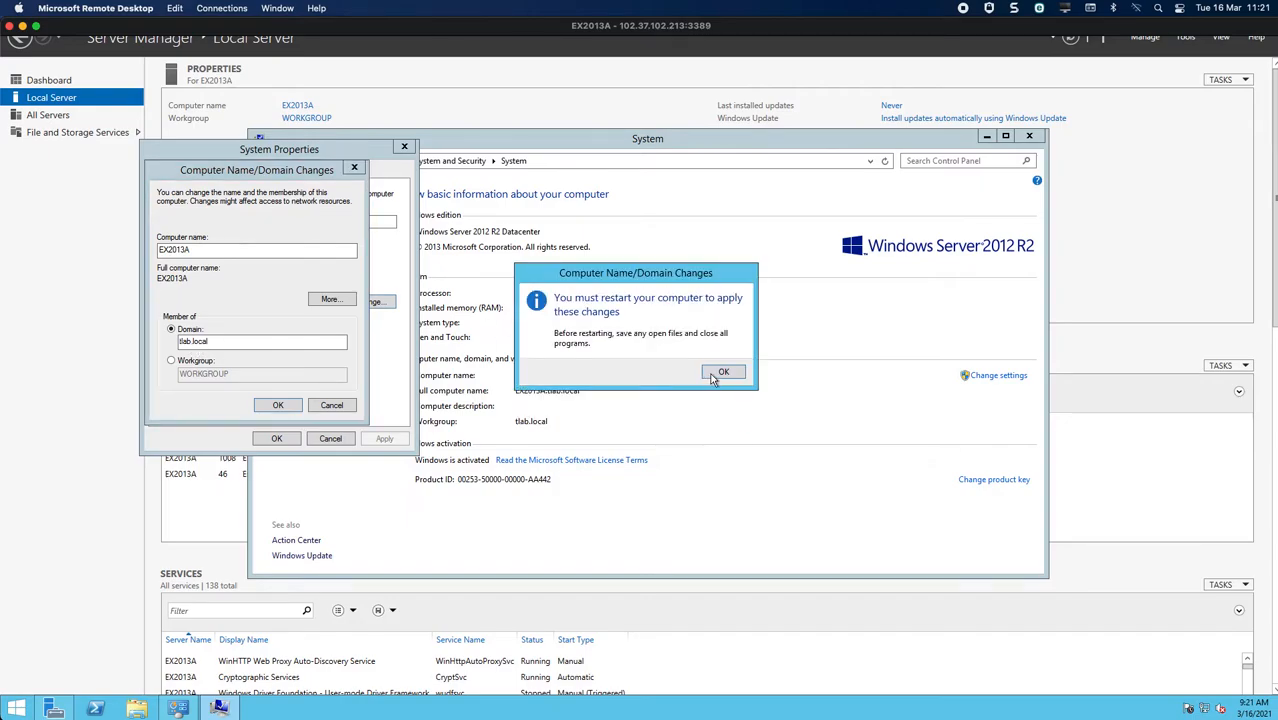
left_click(722, 372)
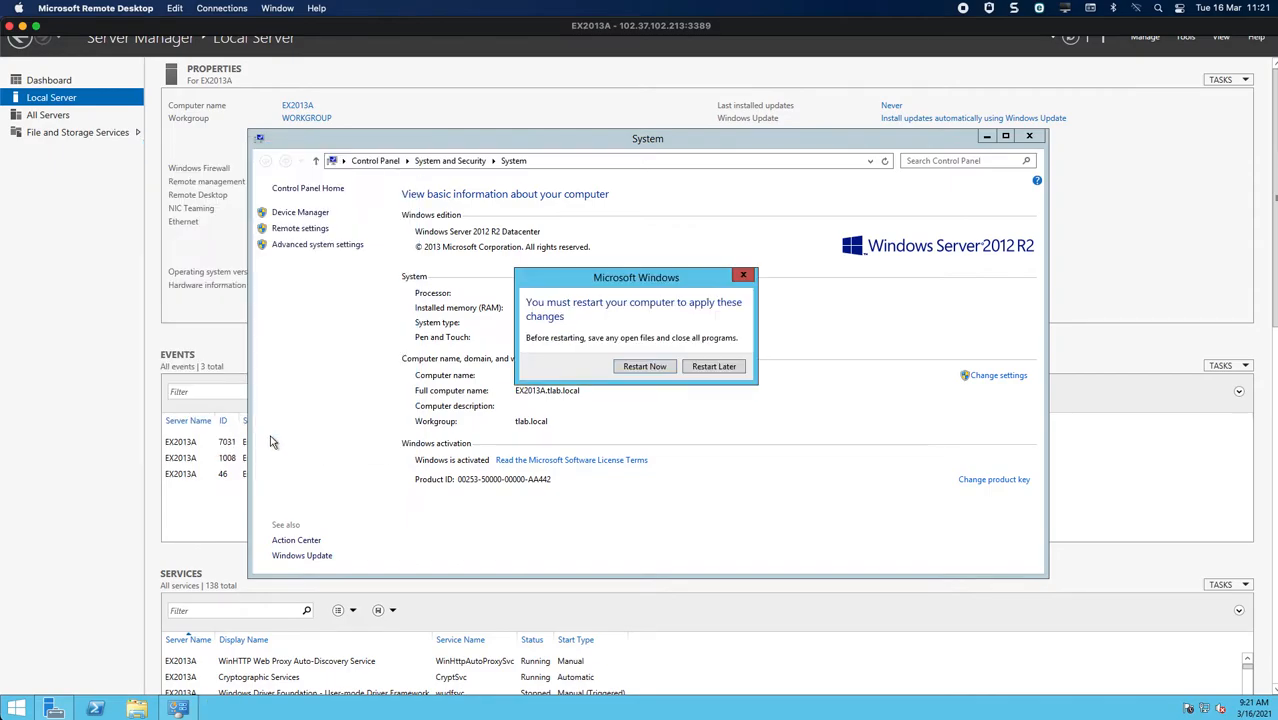
mouse_move(690, 396)
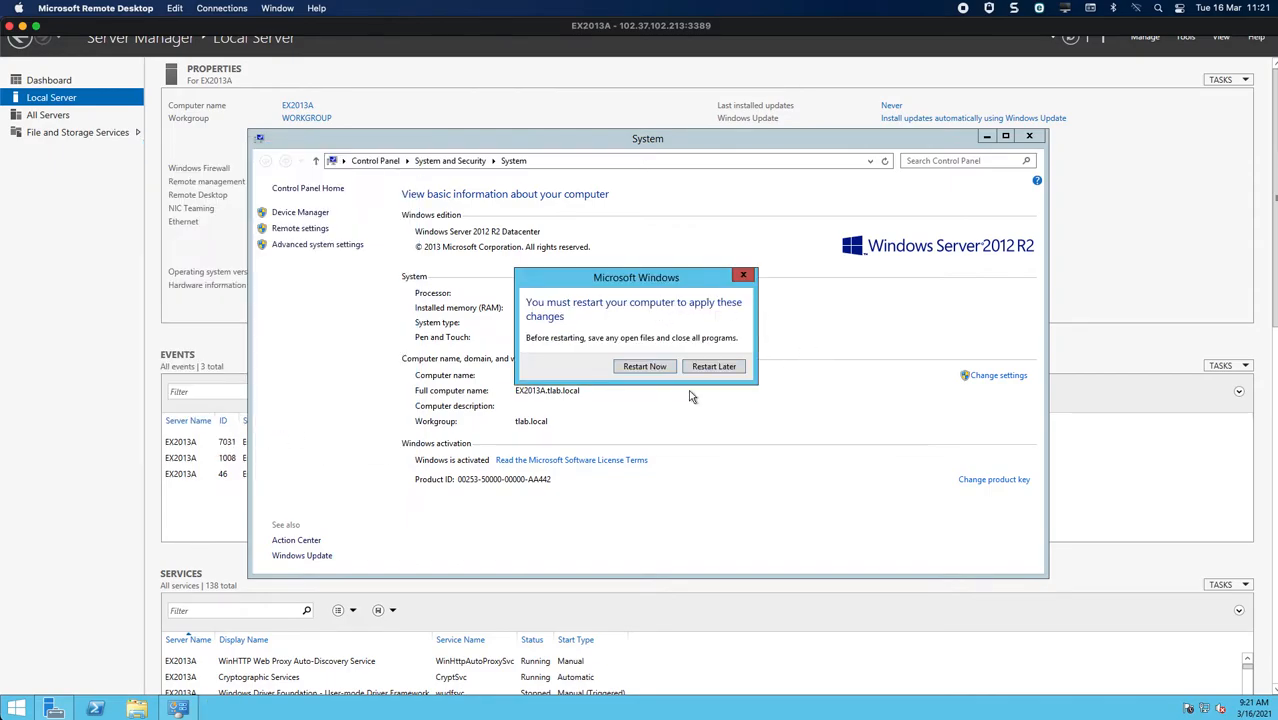